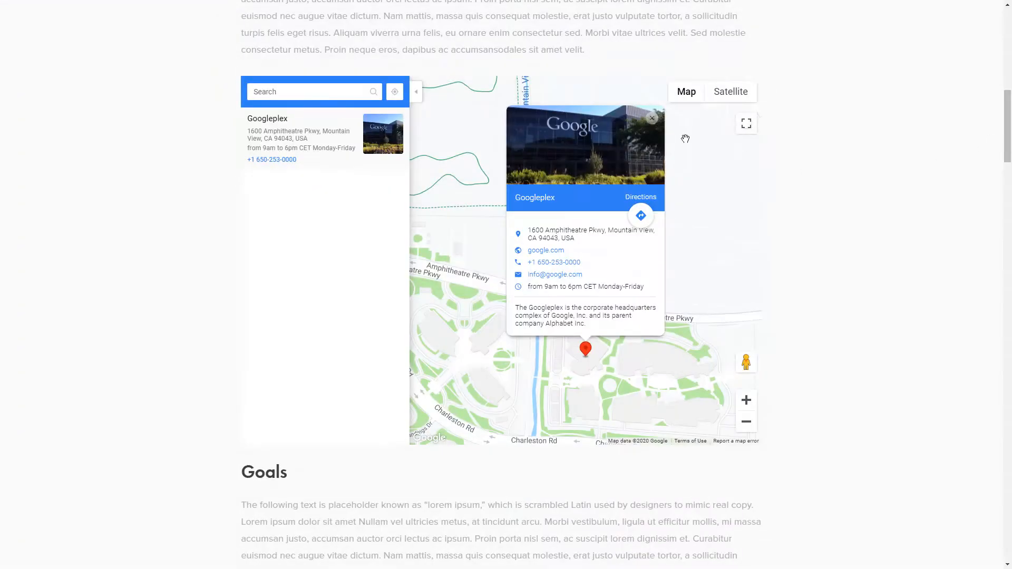
Switch from the live map page to the elfsight.com browser tab
click(651, 118)
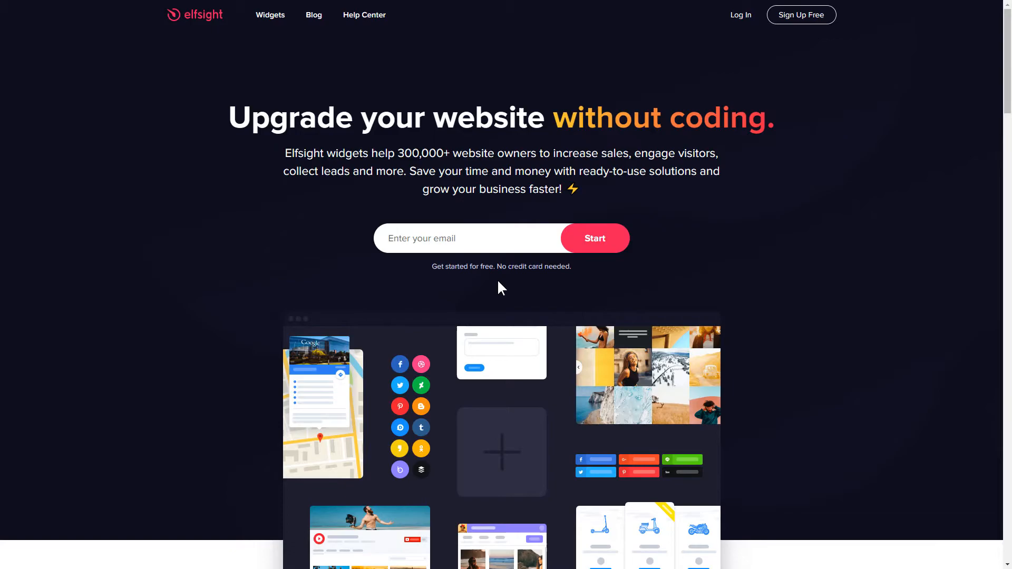
Open Widgets, choose Google Maps under Tools, and create a new widget
click(269, 15)
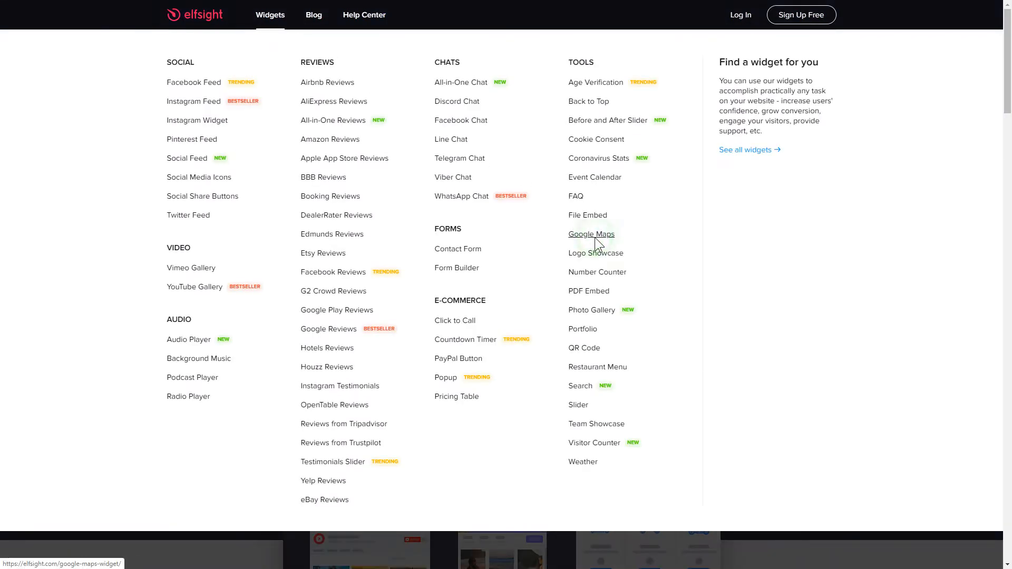
click(590, 234)
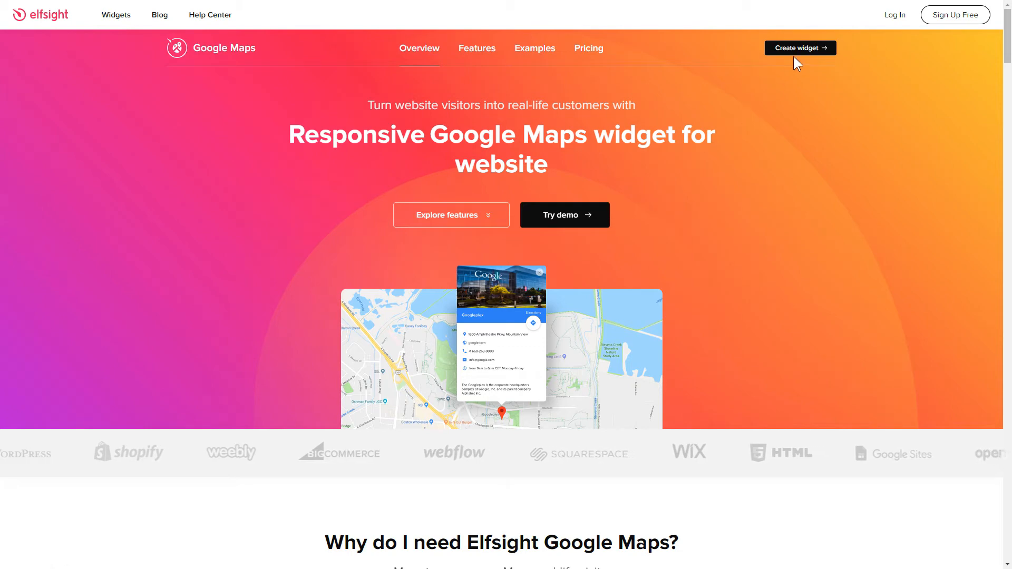
click(799, 48)
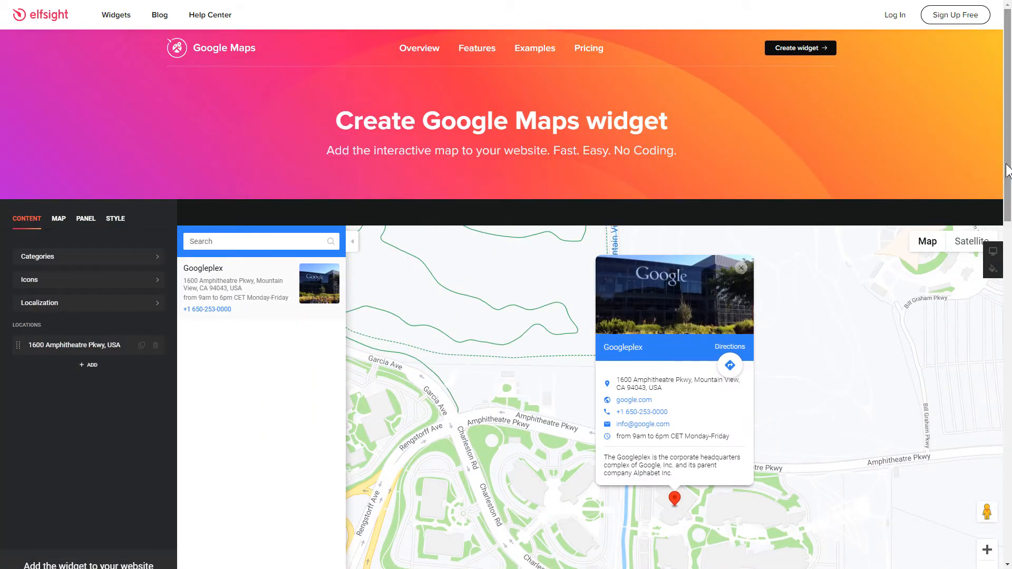
scroll(down, 3)
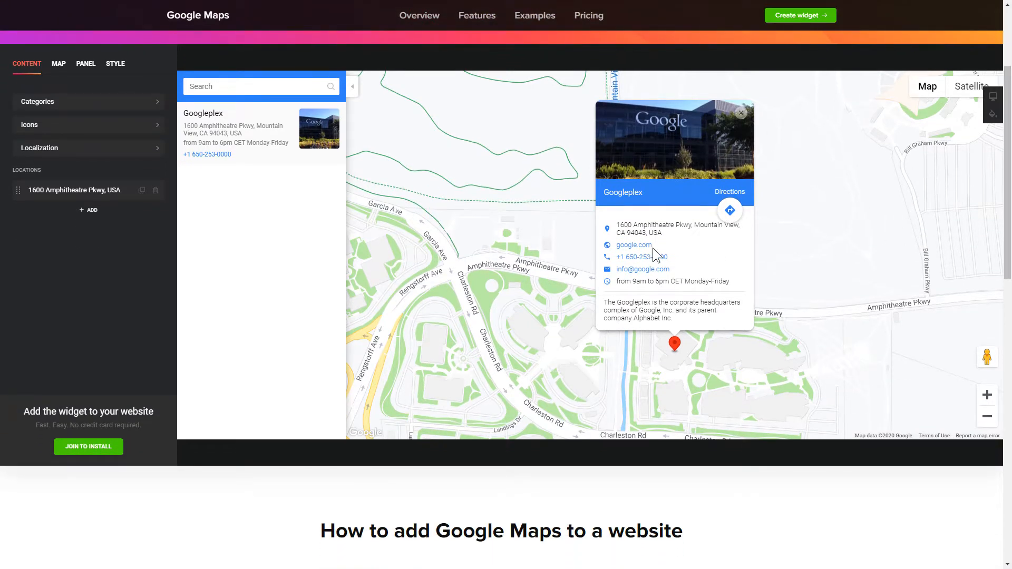
click(40, 147)
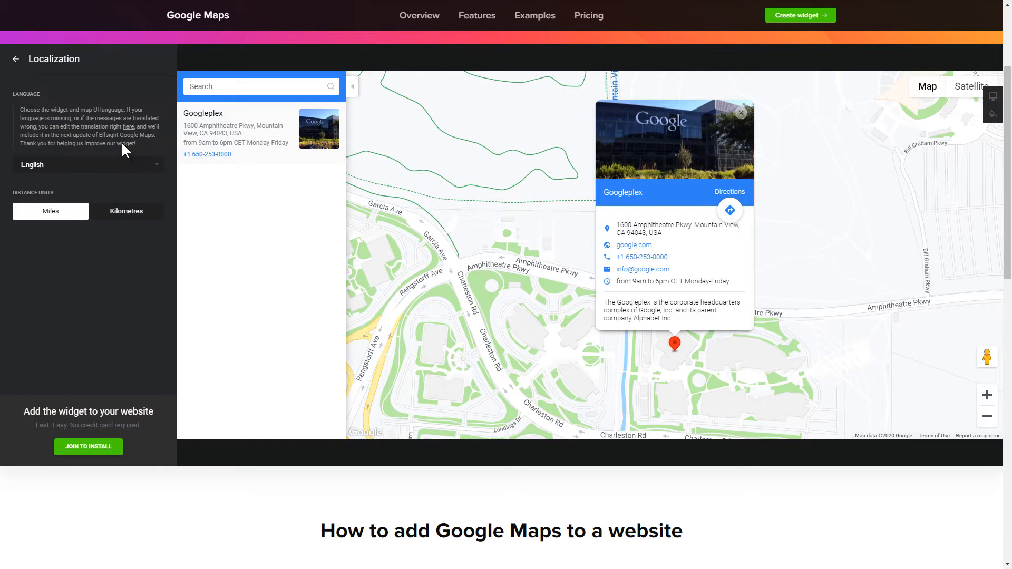
click(15, 58)
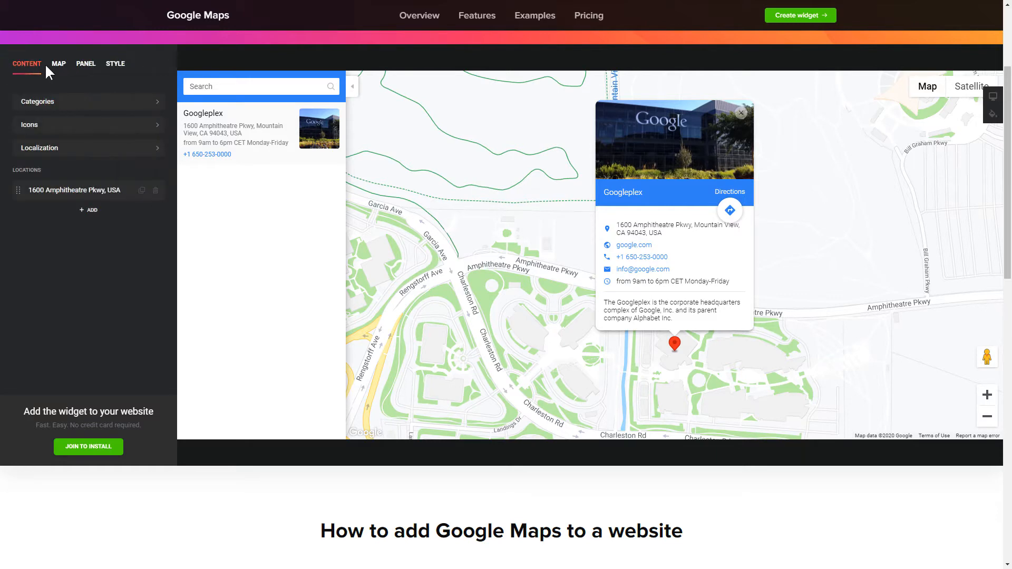
click(58, 64)
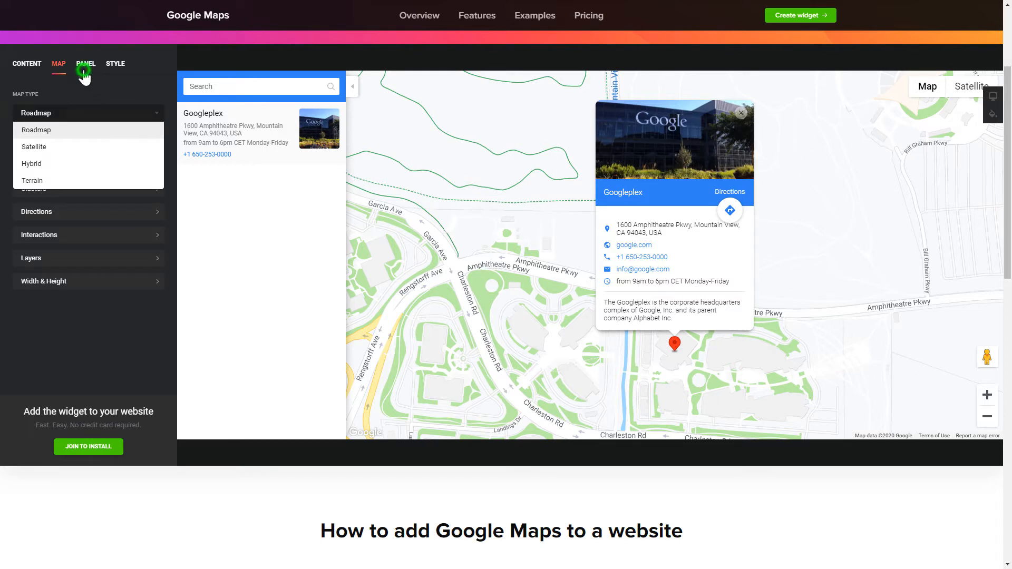
click(85, 64)
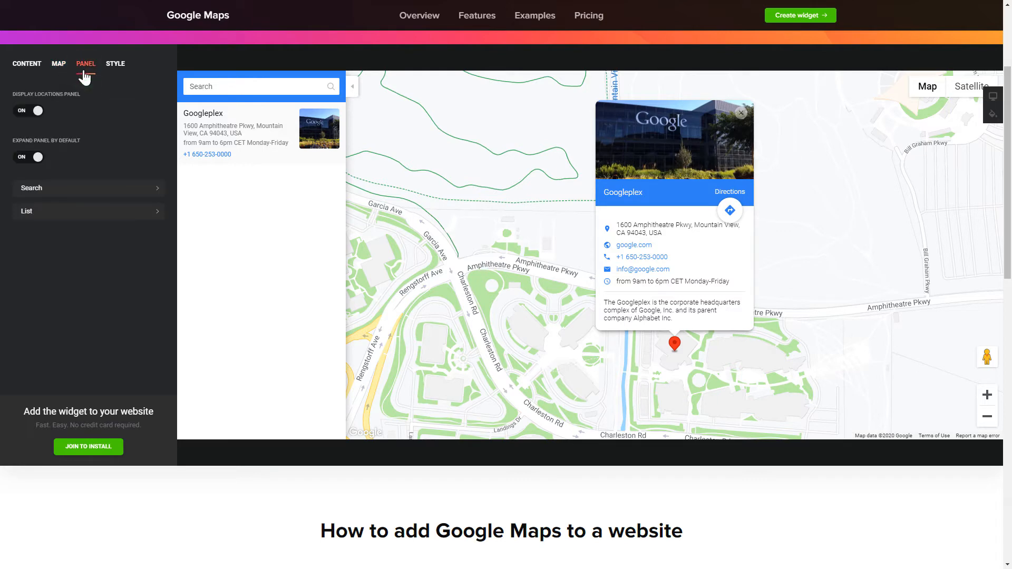
click(115, 63)
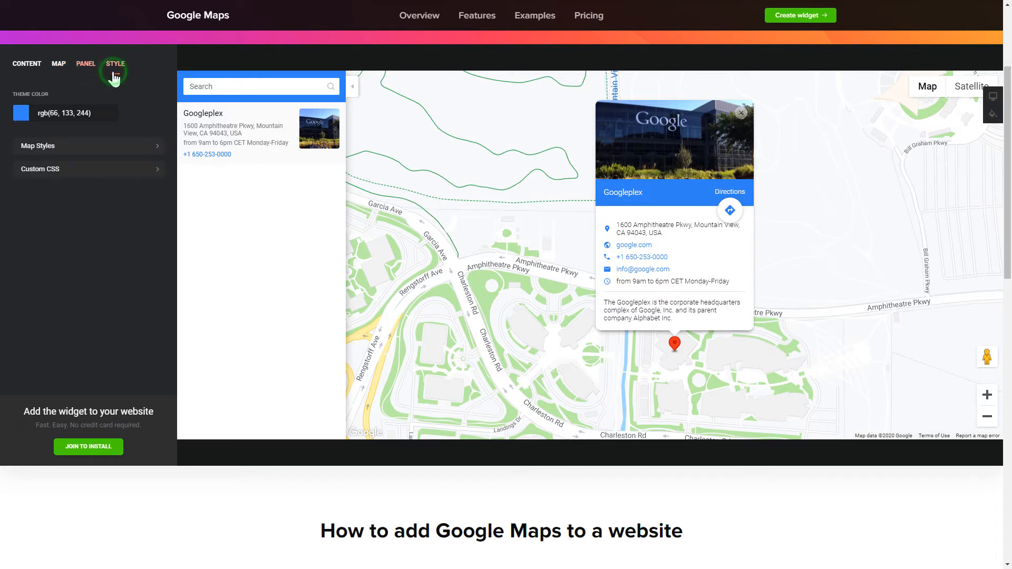
click(114, 63)
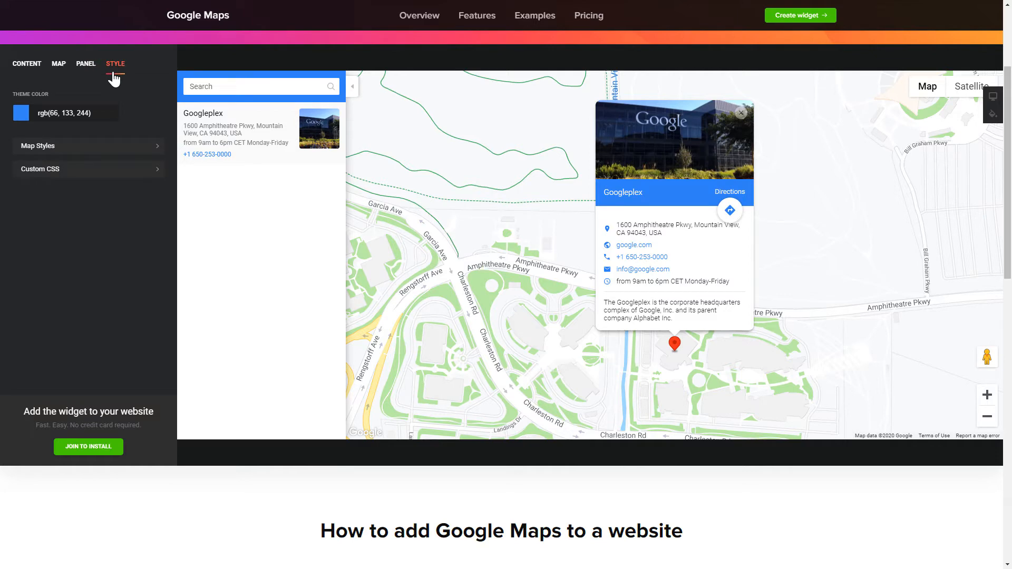
click(27, 63)
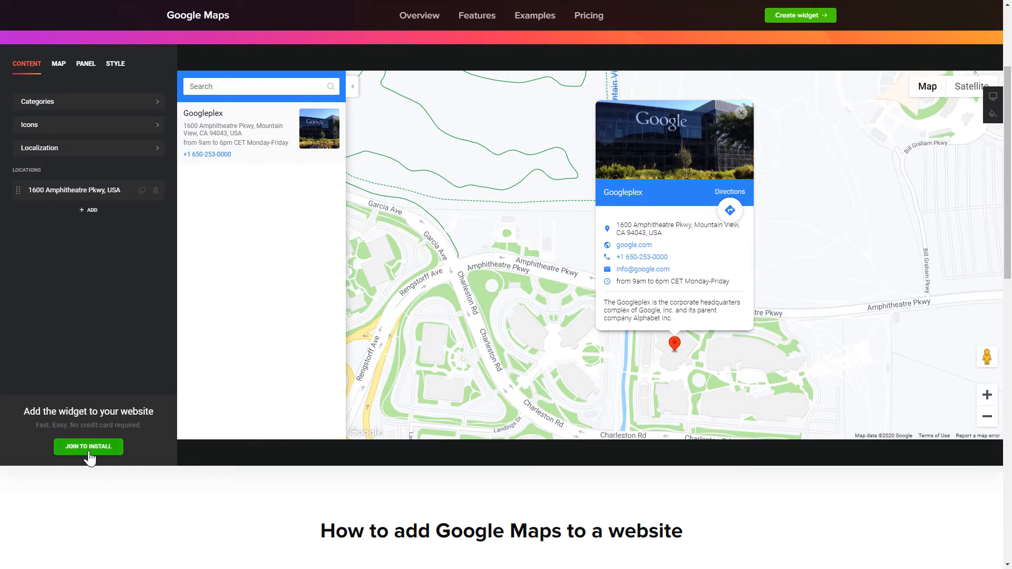
click(89, 446)
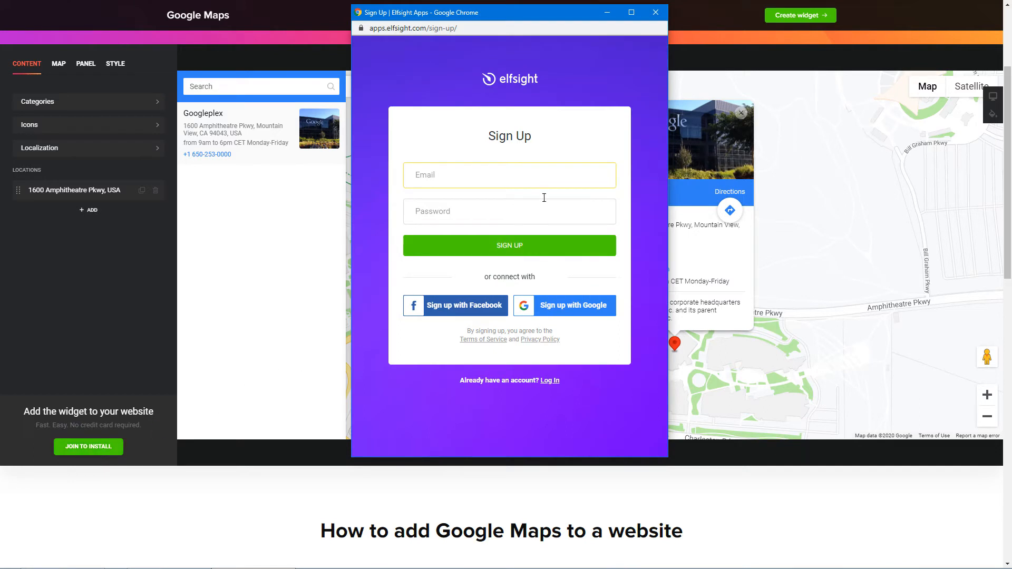
text(example@elfsight.com)
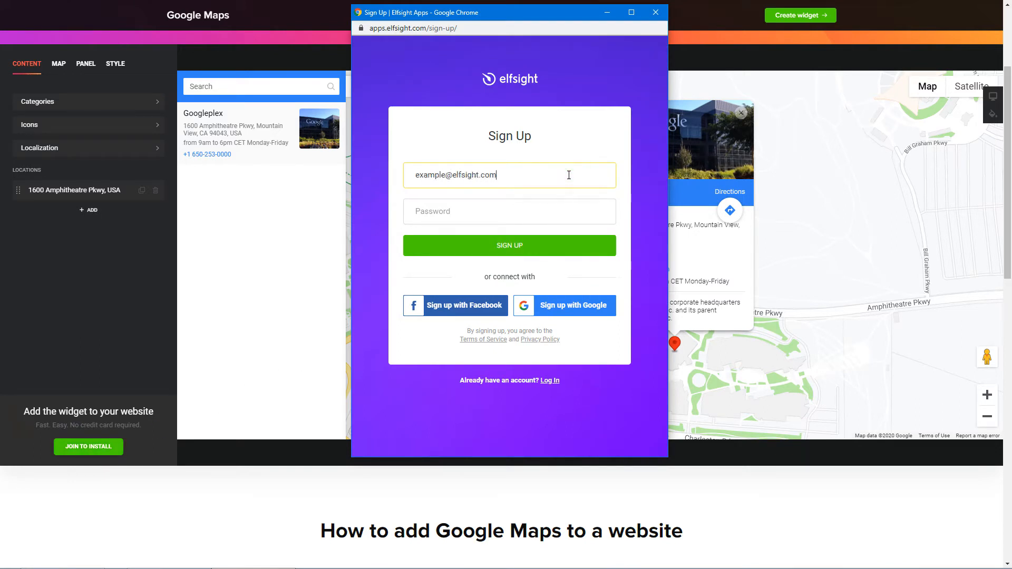
text(•••••)
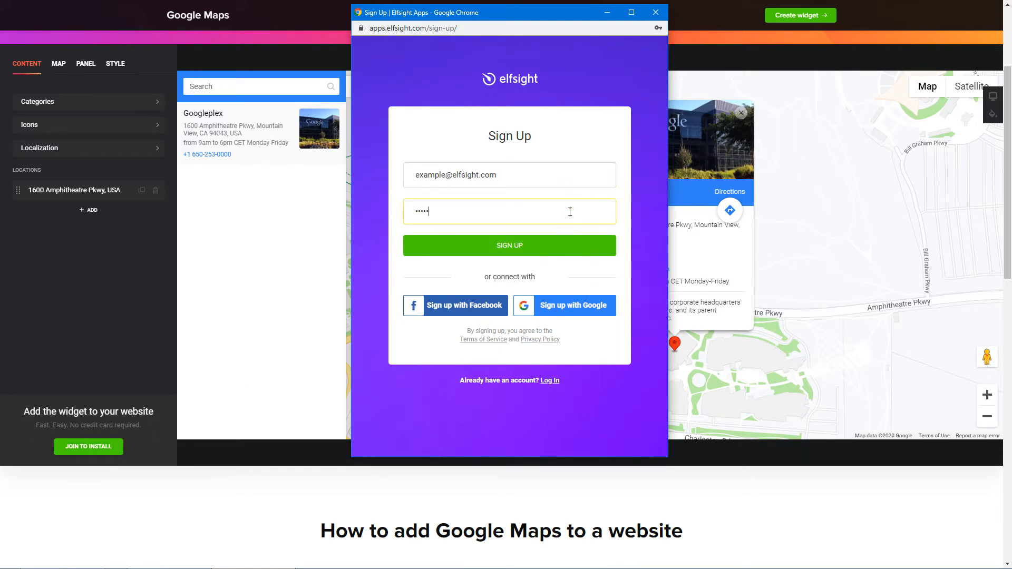
click(510, 245)
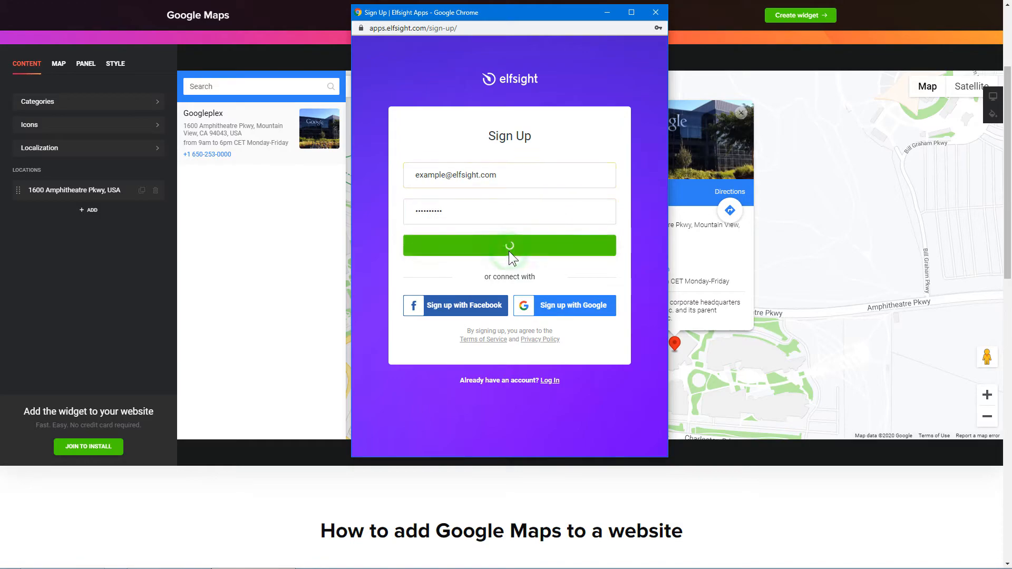
click(509, 245)
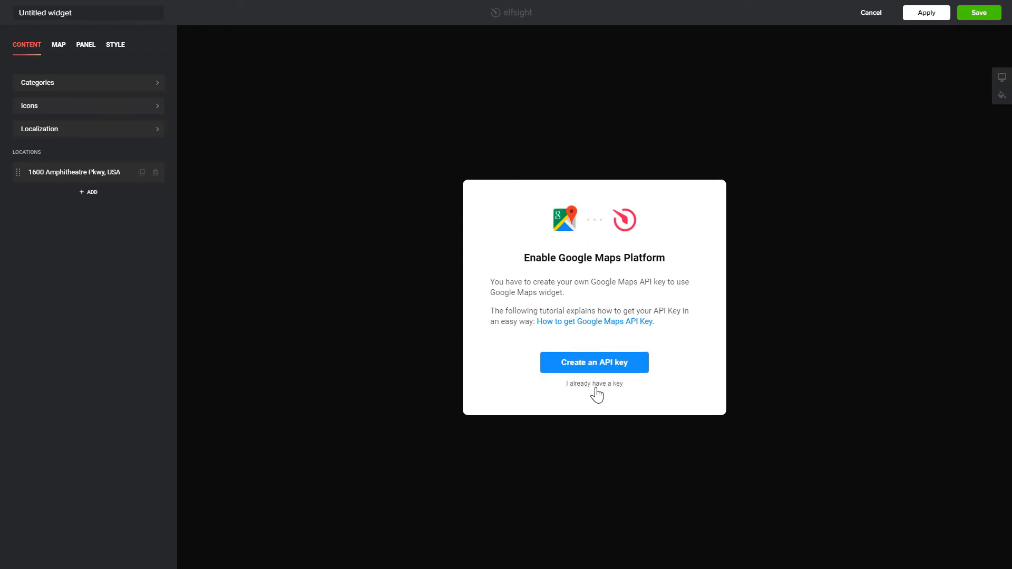
Paste and save the Google Maps API key, then save the widget
click(594, 382)
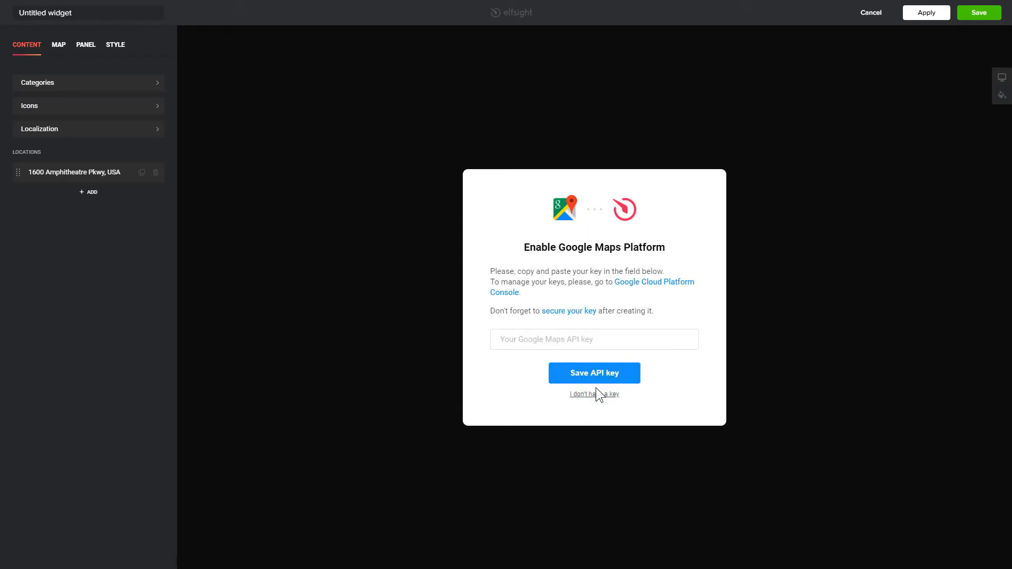
right_click(593, 339)
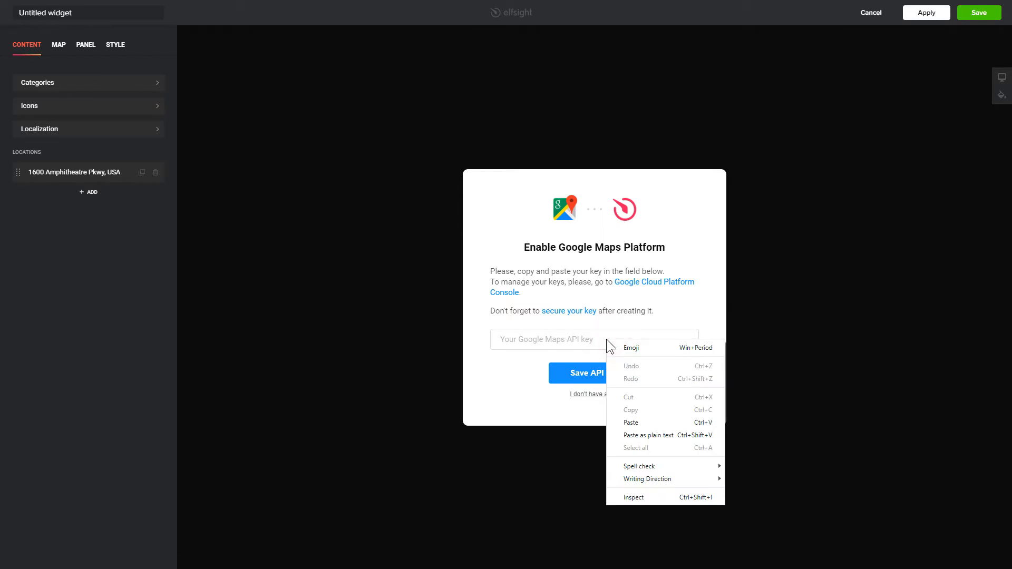
click(631, 422)
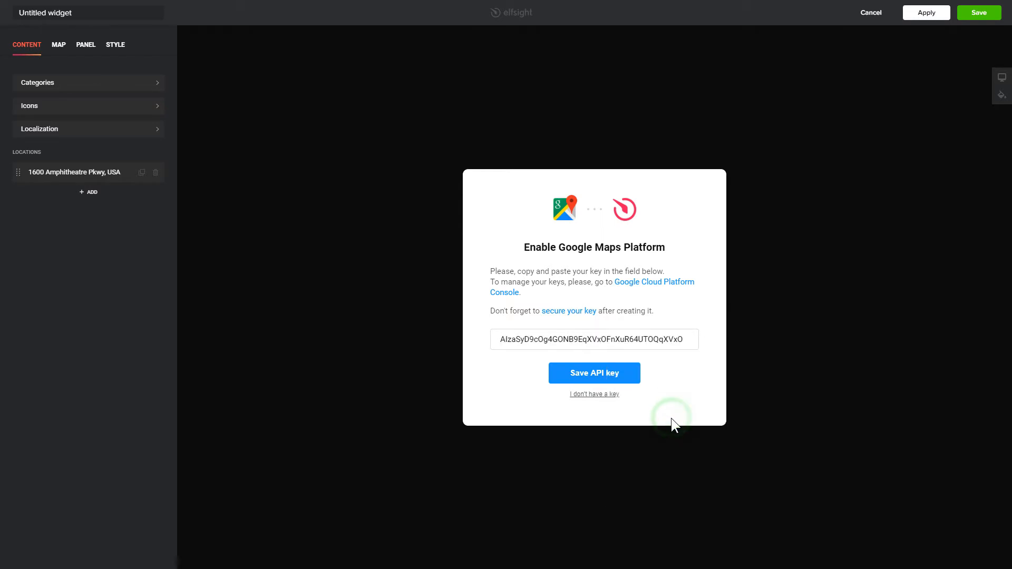
click(593, 373)
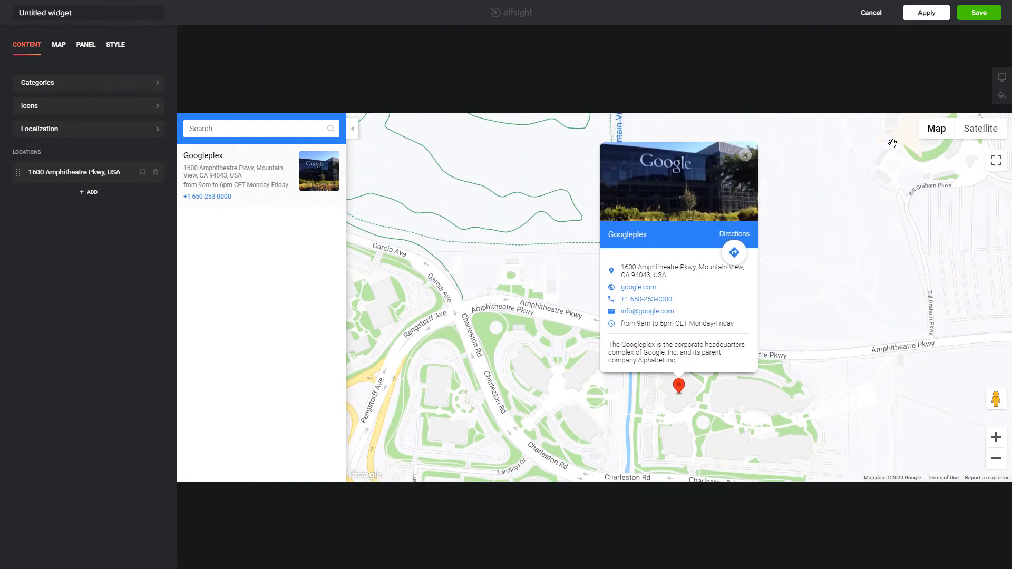
click(978, 12)
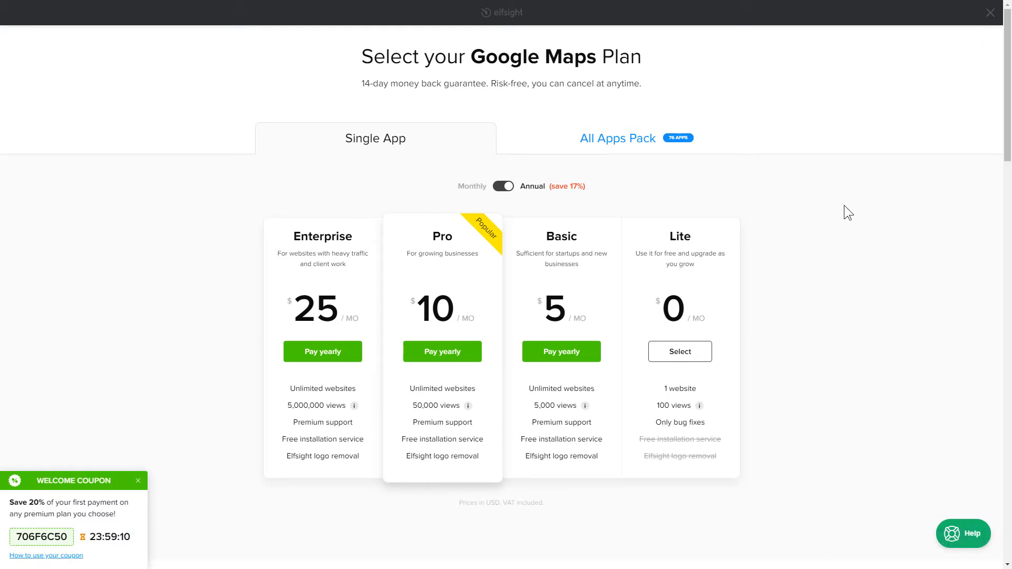
mouse_move(344, 282)
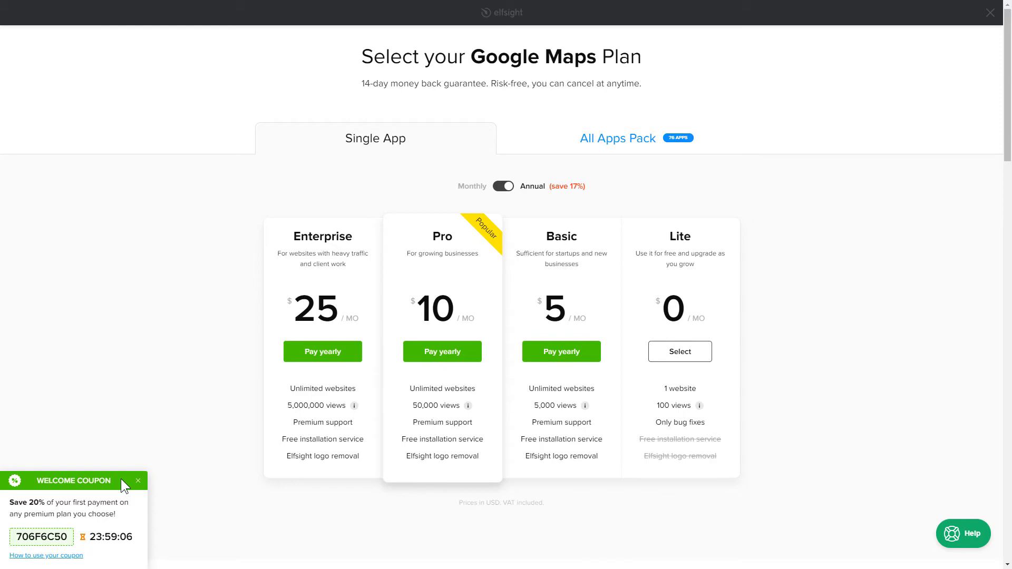
mouse_move(354, 487)
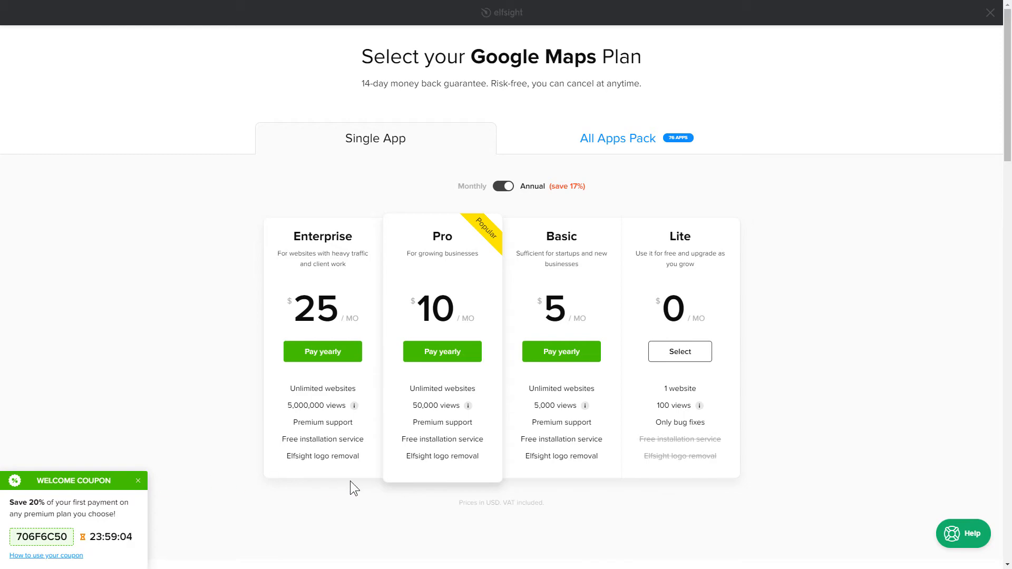
Select the free Lite plan and copy the widget's embed code
click(679, 352)
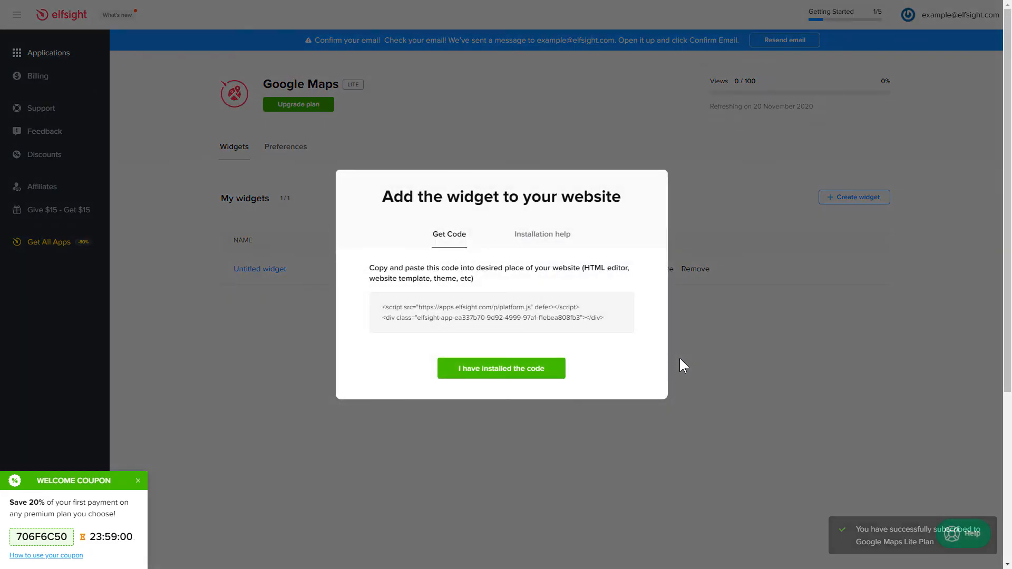
click(501, 313)
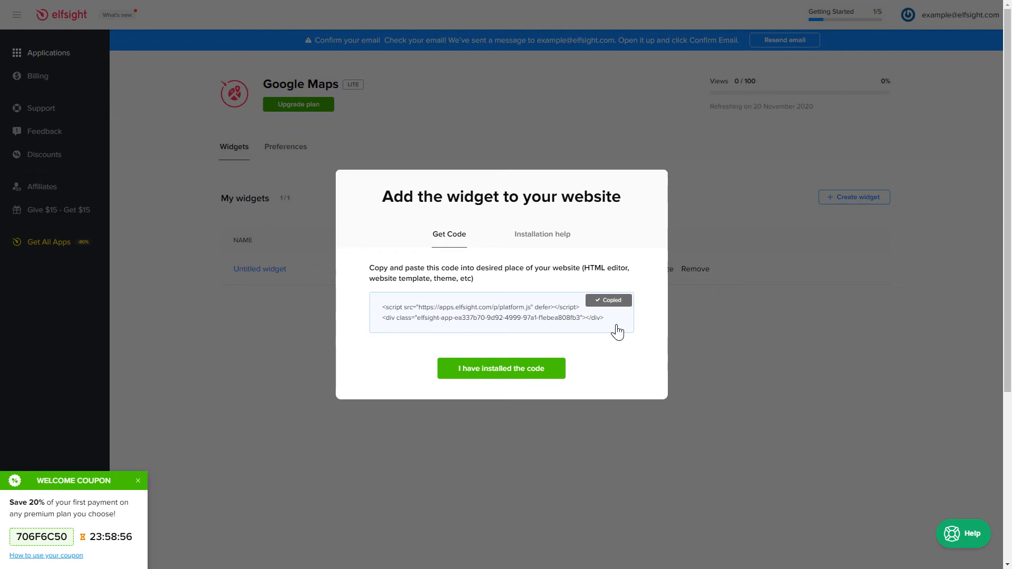
click(505, 288)
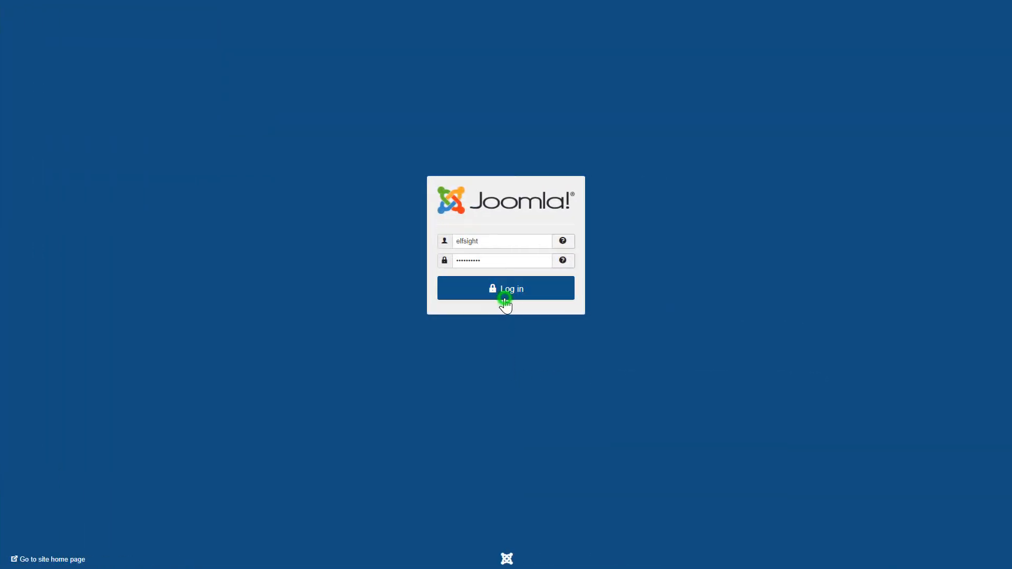
Log in to Joomla administrator and open the Homepage article from Articles
click(506, 288)
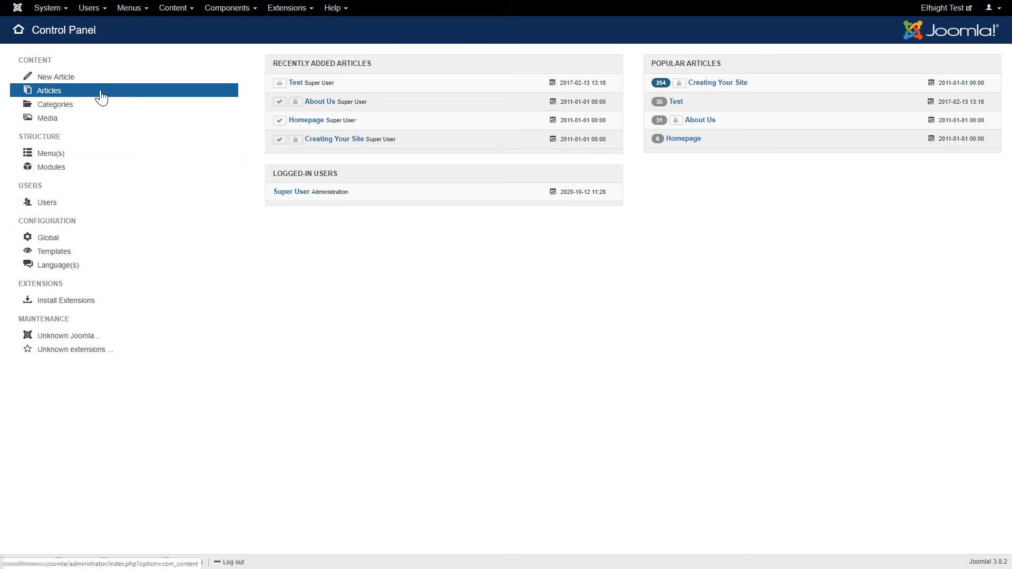
click(49, 90)
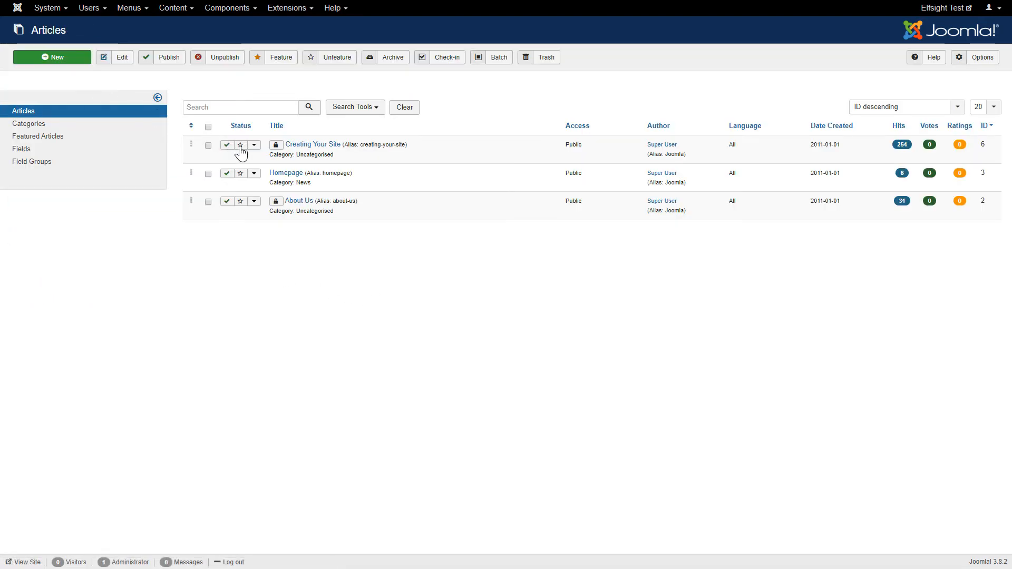
click(285, 173)
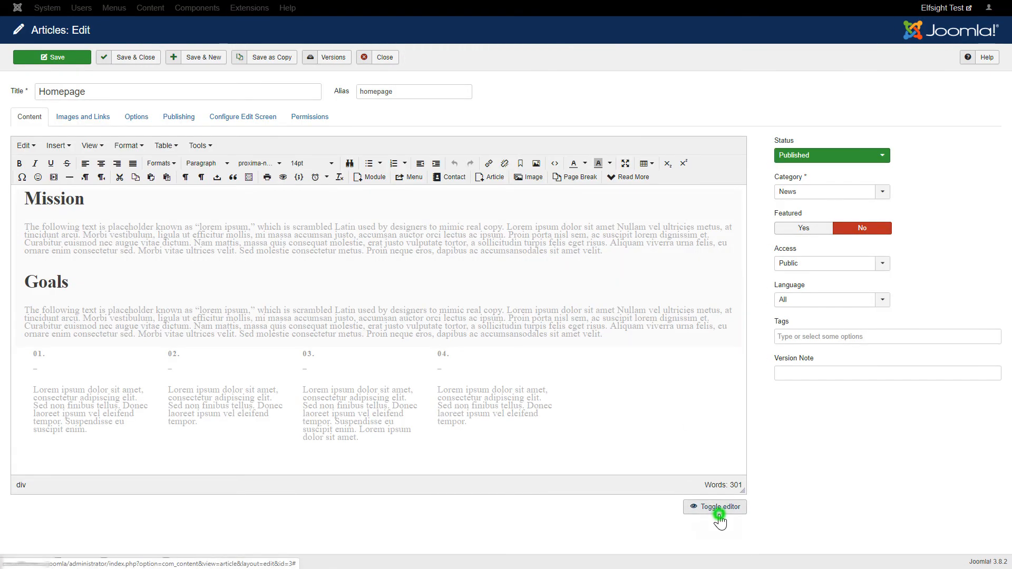
Paste the Elfsight script after the Mission paragraph in HTML view and save
click(715, 506)
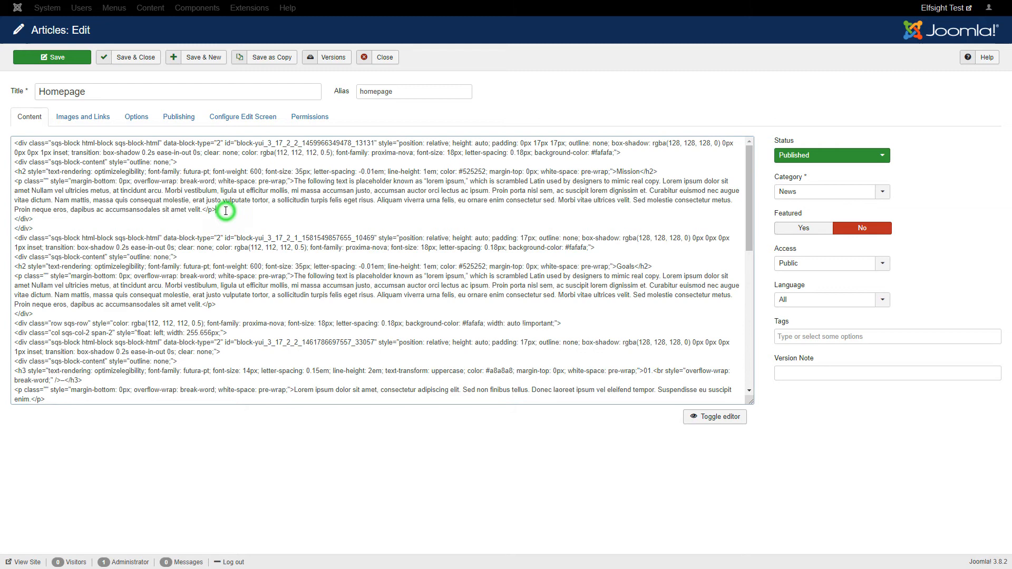
right_click(225, 210)
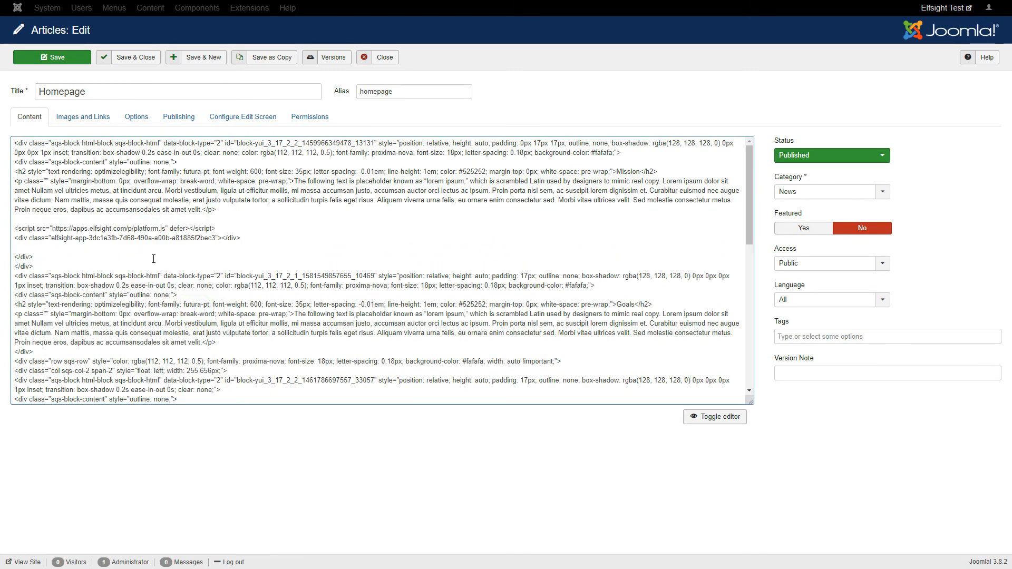
click(51, 57)
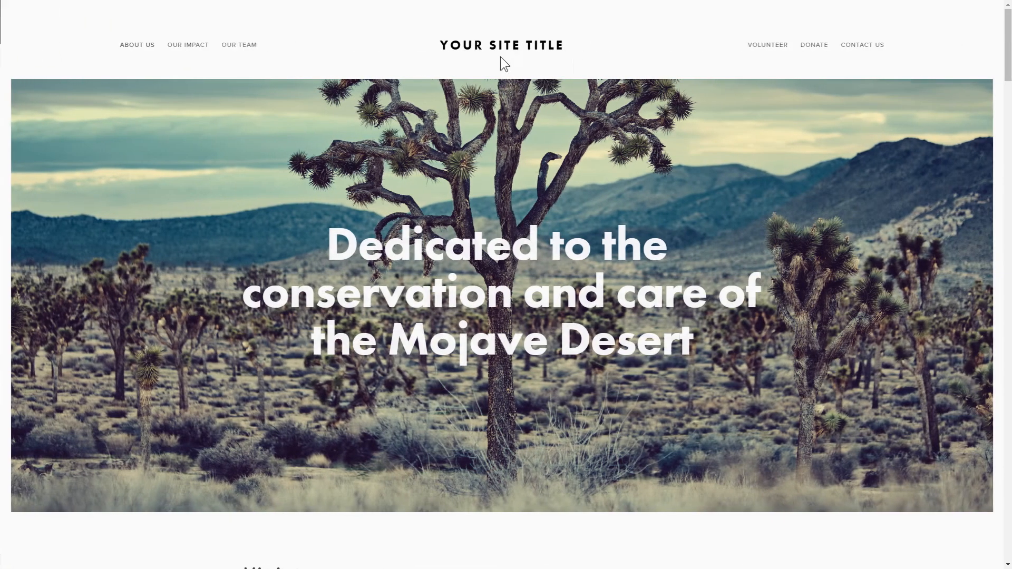
Scroll to the homepage map and open the Googleplex location card
scroll(down, 3)
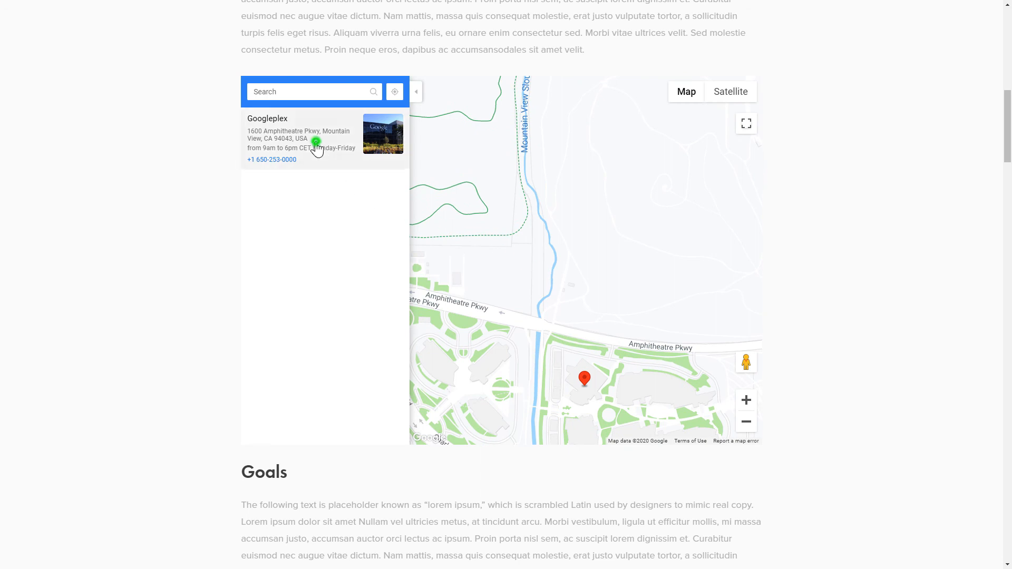
click(584, 379)
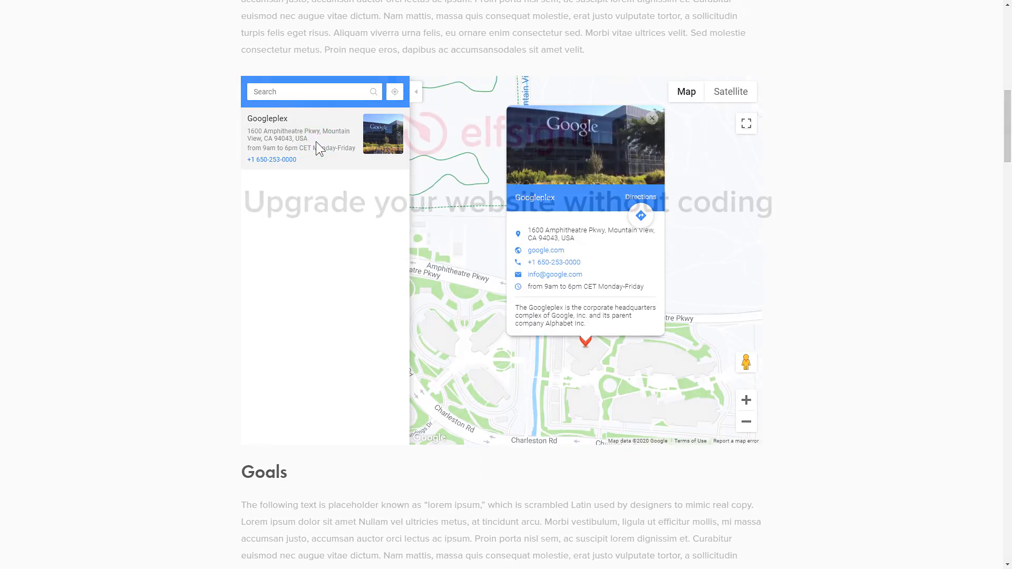